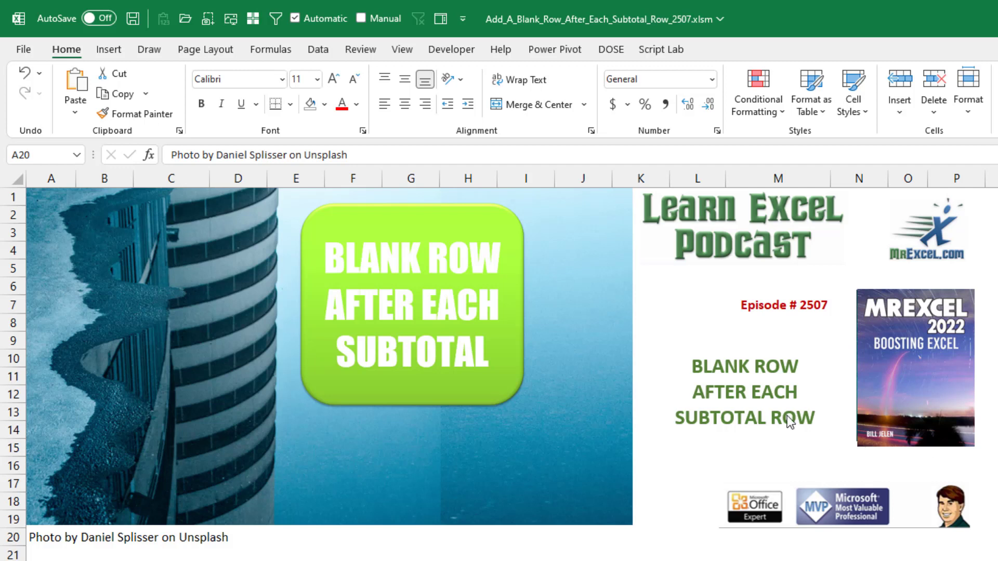
{"action": "mouse_move", "coordinate": [861, 438]}
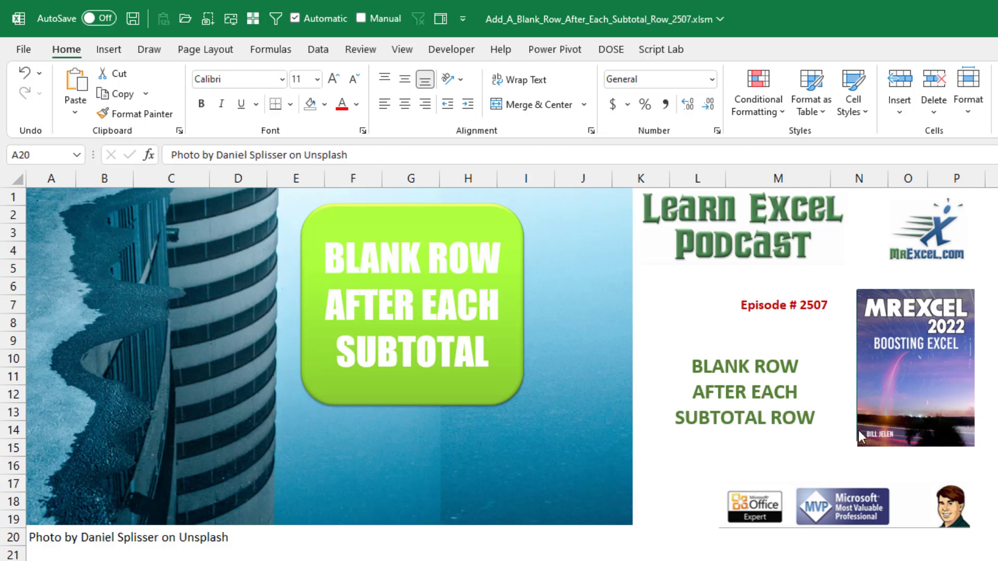
{"action": "mouse_move", "coordinate": [895, 449]}
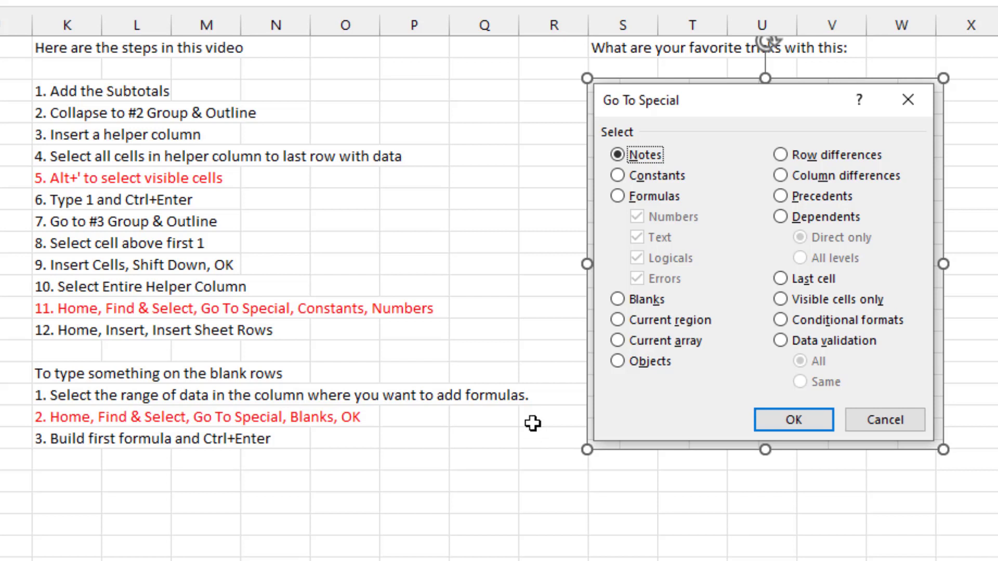
{"action": "mouse_move", "coordinate": [562, 428]}
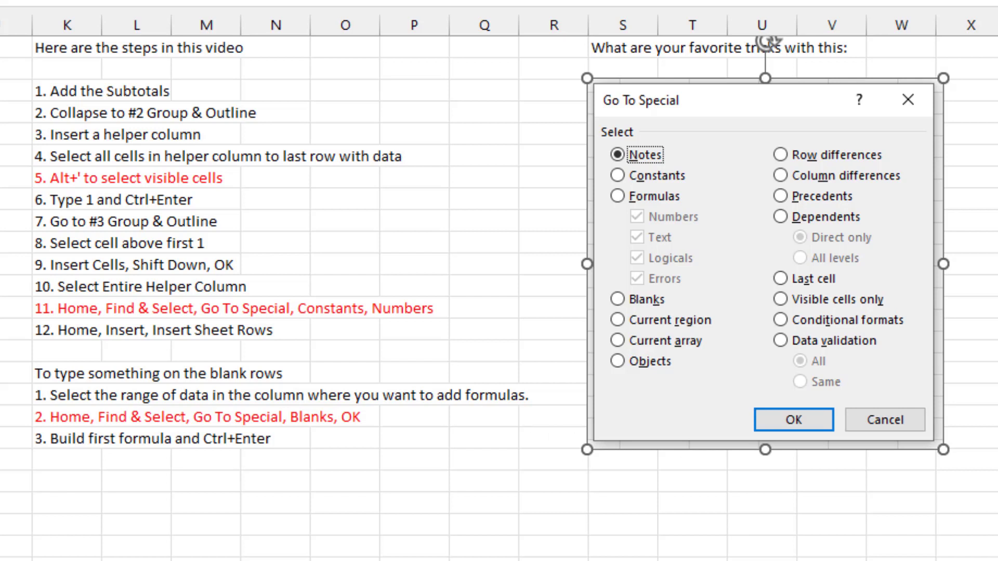
{"action": "mouse_move", "coordinate": [295, 449]}
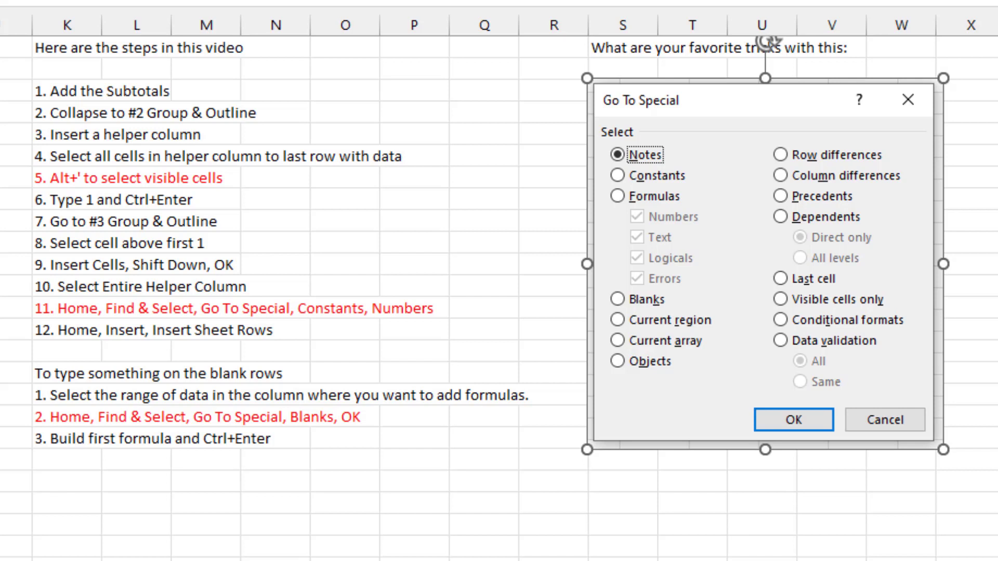
- Show the Data sheet holding the sales records by region, product, date and customer
{"action": "left_click", "coordinate": [793, 419]}
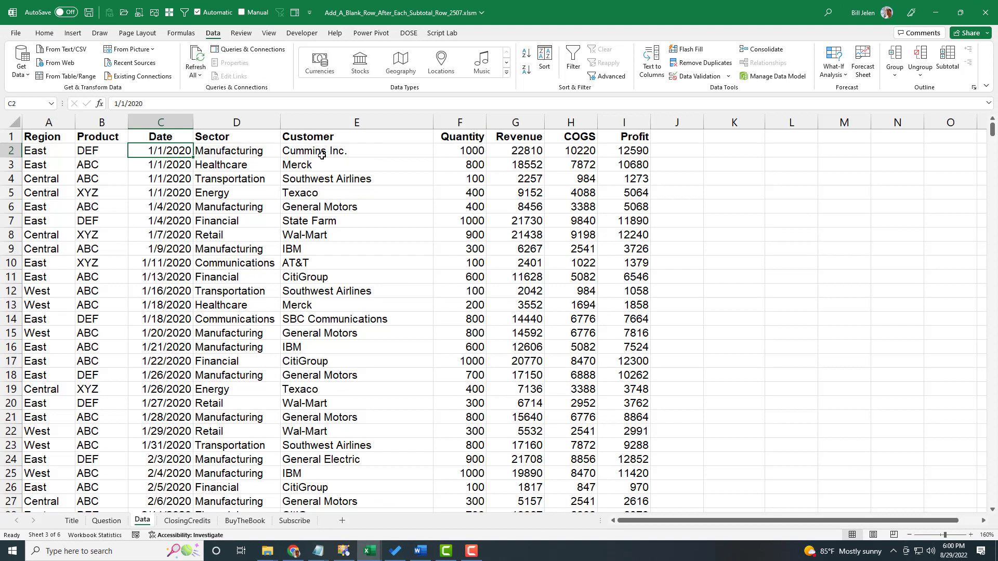
- Sort by Customer A–Z and subtotal Quantity, Revenue, COGS and Profit with Sum at each customer change
{"action": "left_click", "coordinate": [524, 53]}
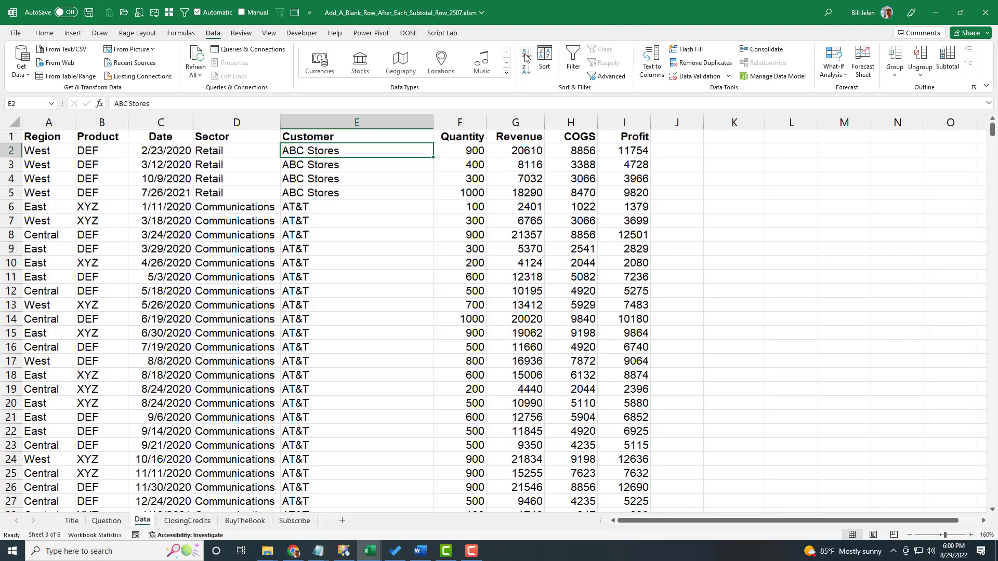
{"action": "left_click", "coordinate": [946, 61]}
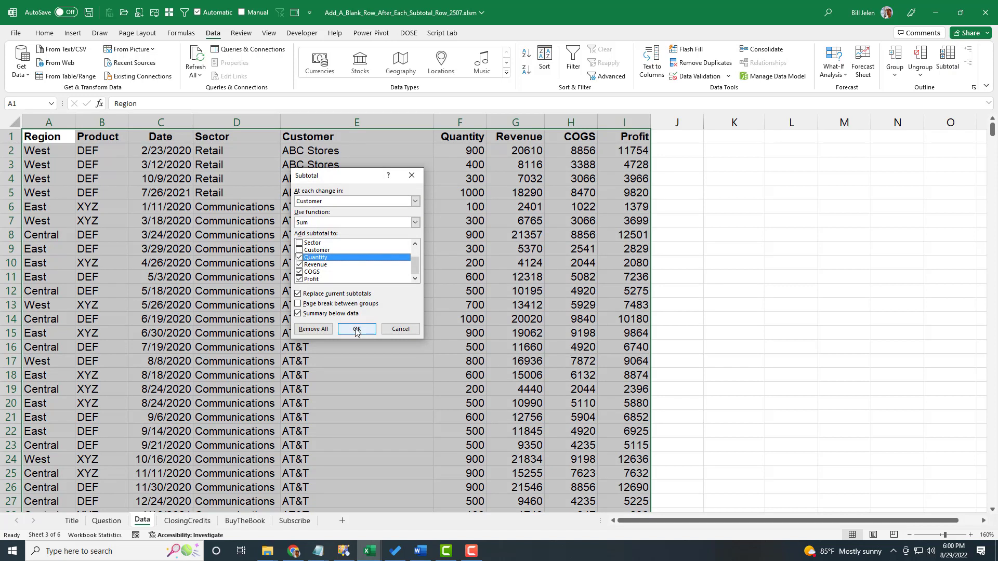
{"action": "left_click", "coordinate": [356, 330]}
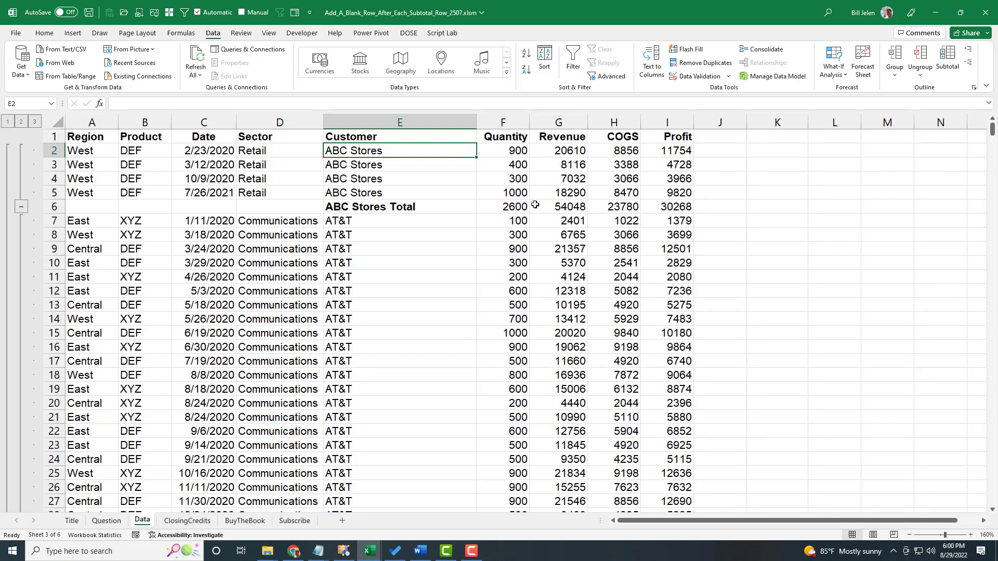
{"action": "mouse_move", "coordinate": [497, 208]}
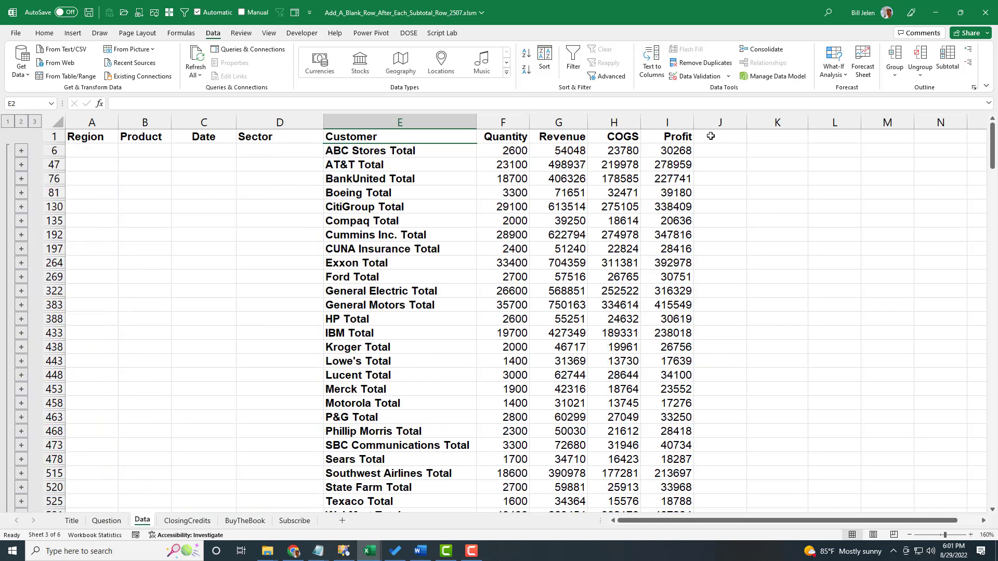
- Label J1 'Helper' and fill a 1 into the visible subtotal rows of column J via Ctrl+Enter
{"action": "type", "text": "Helper"}
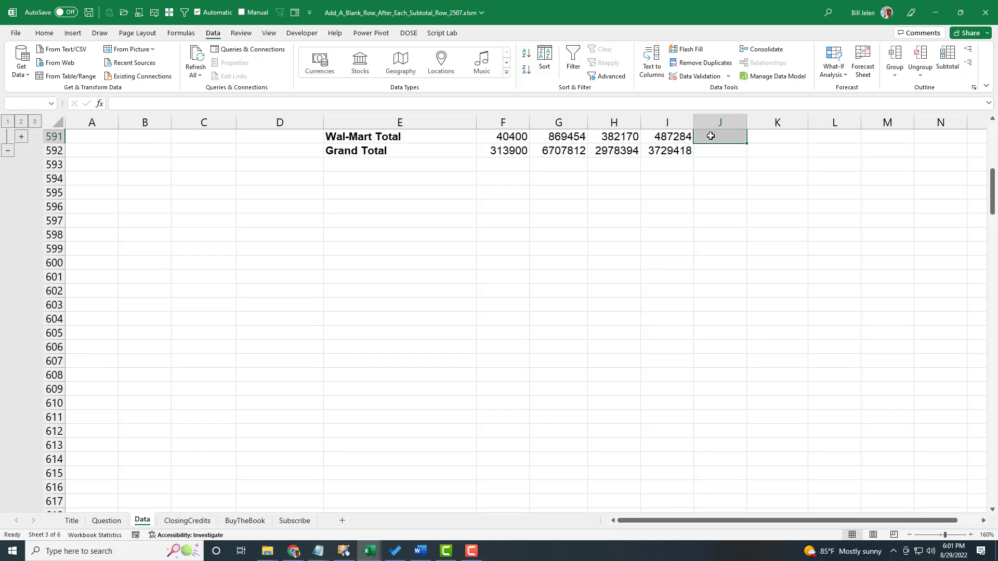
{"action": "left_click", "coordinate": [21, 121]}
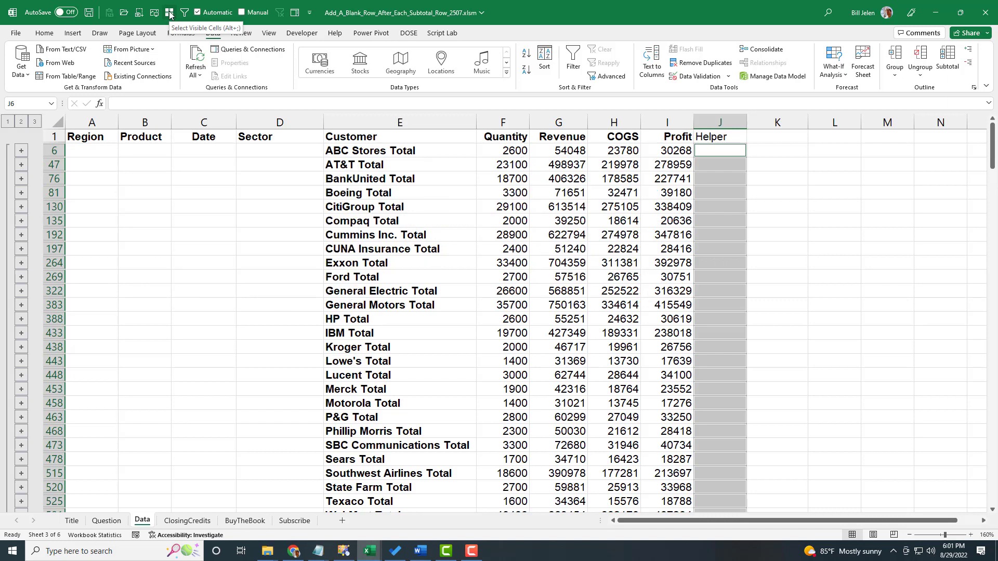
{"action": "mouse_move", "coordinate": [72, 41]}
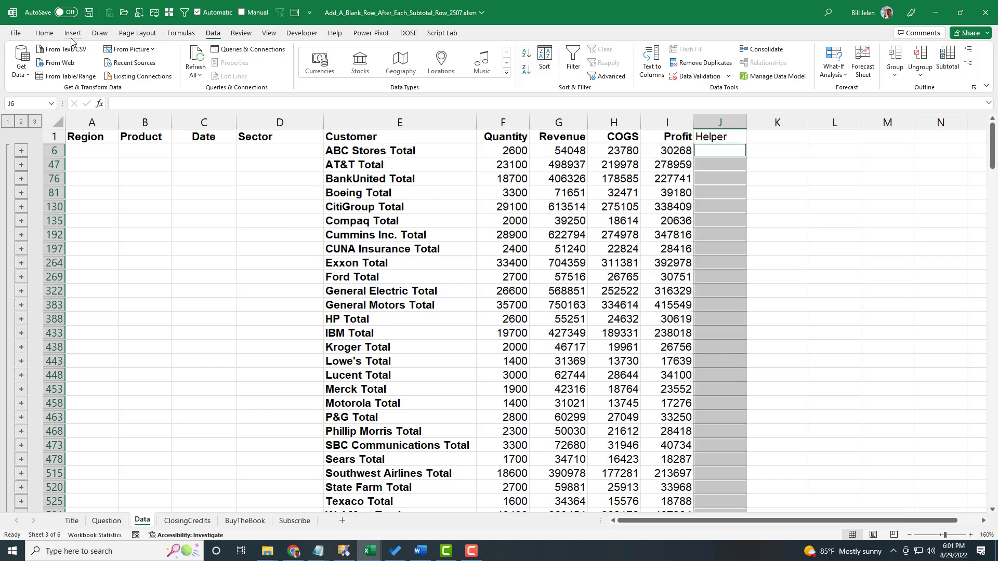
{"action": "left_click", "coordinate": [43, 32]}
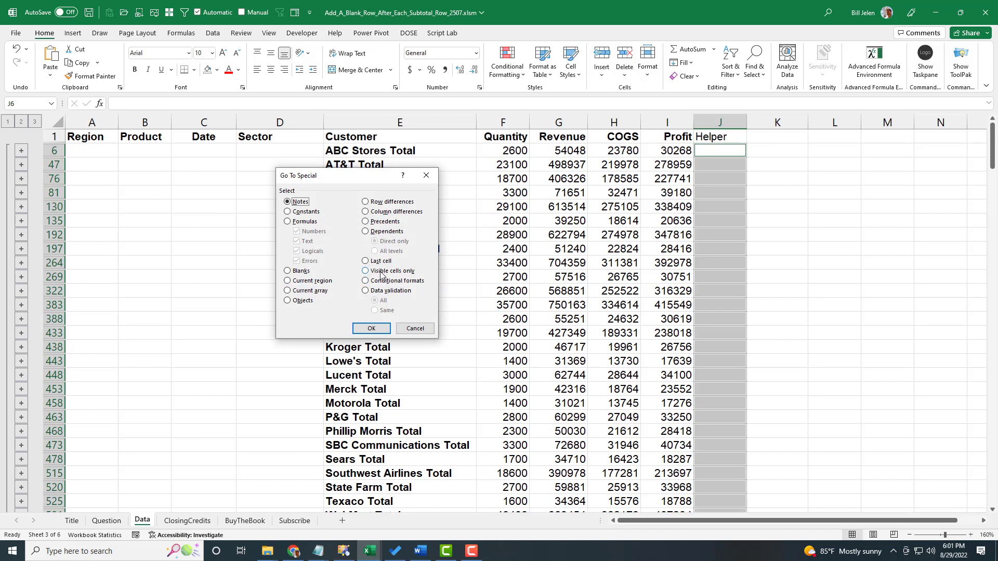
{"action": "left_click", "coordinate": [414, 328]}
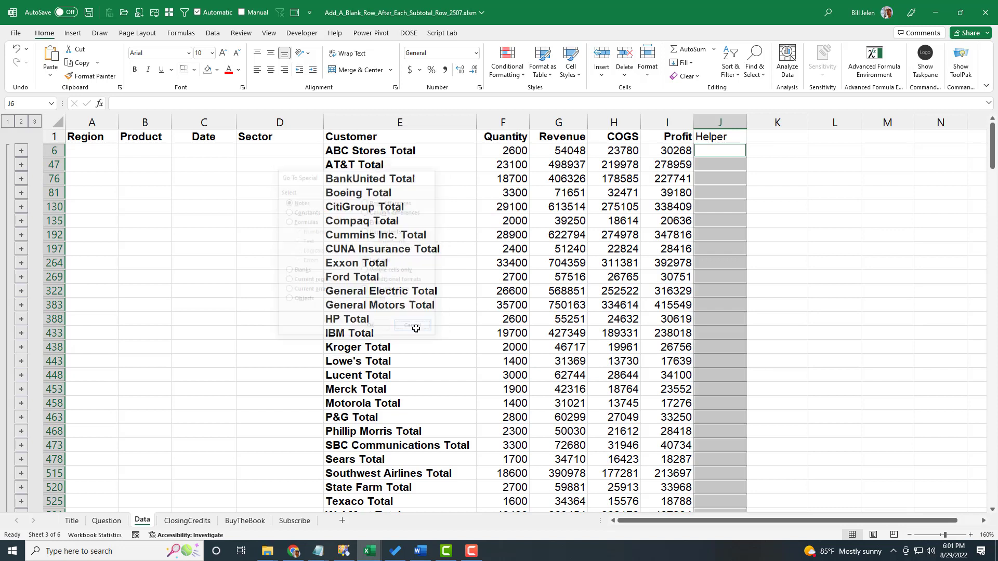
{"action": "left_click", "coordinate": [413, 325]}
{"action": "type", "text": "1"}
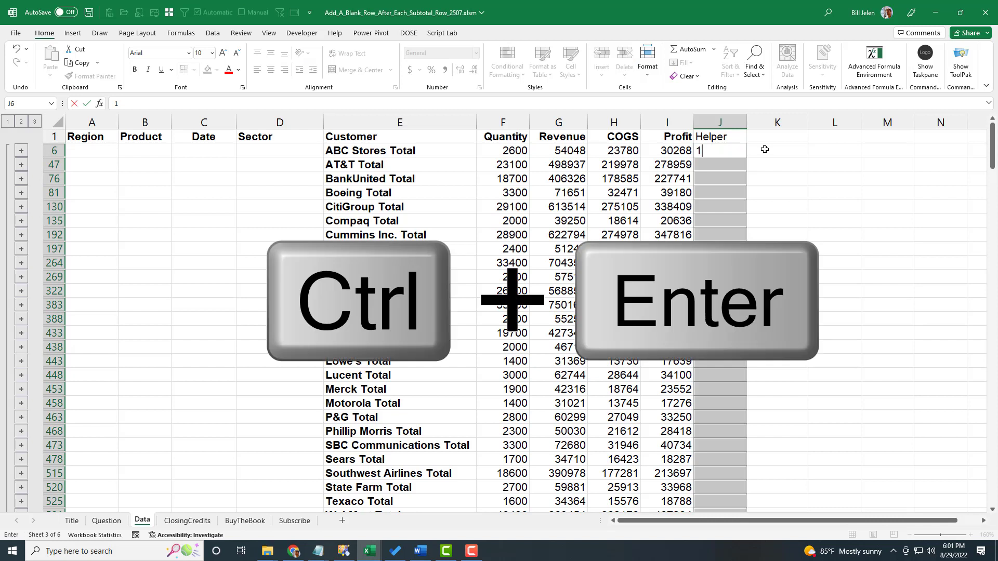
{"action": "key", "text": "ctrl+enter"}
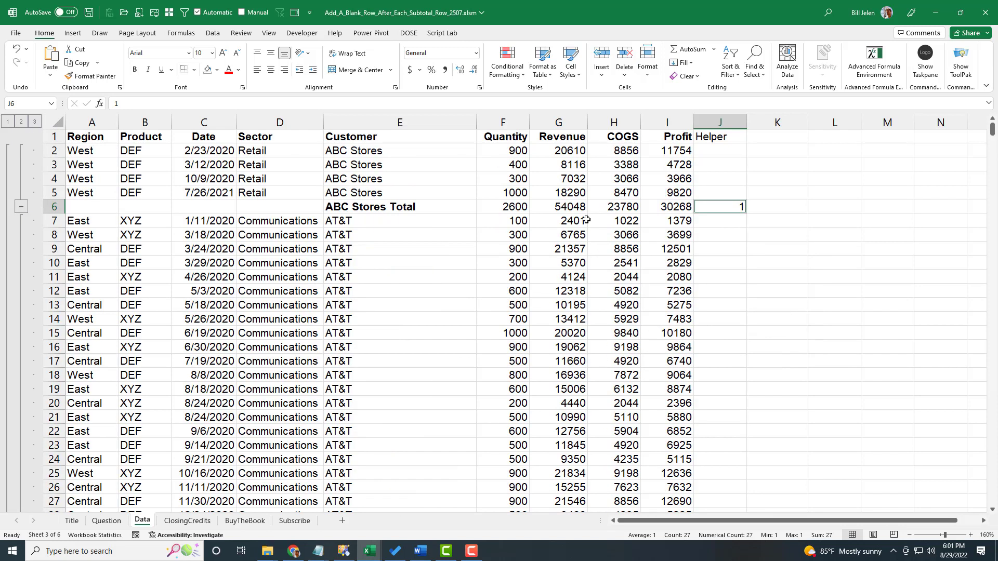
- At outline level 3, insert a cell with Shift Down so each Helper 1 sits below its subtotal
{"action": "scroll", "scroll_direction": "down", "scroll_amount": 3}
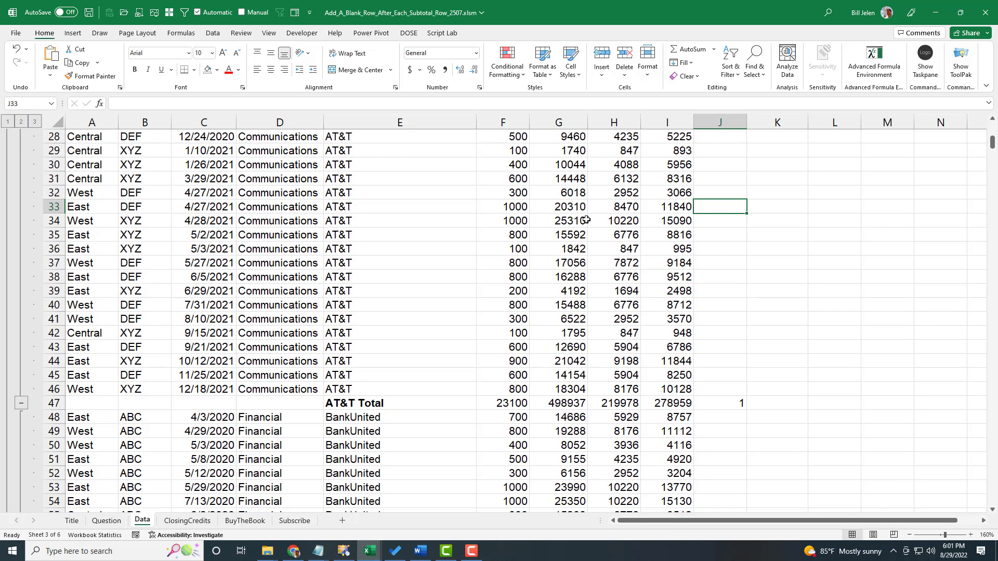
{"action": "scroll", "scroll_direction": "down", "scroll_amount": 3}
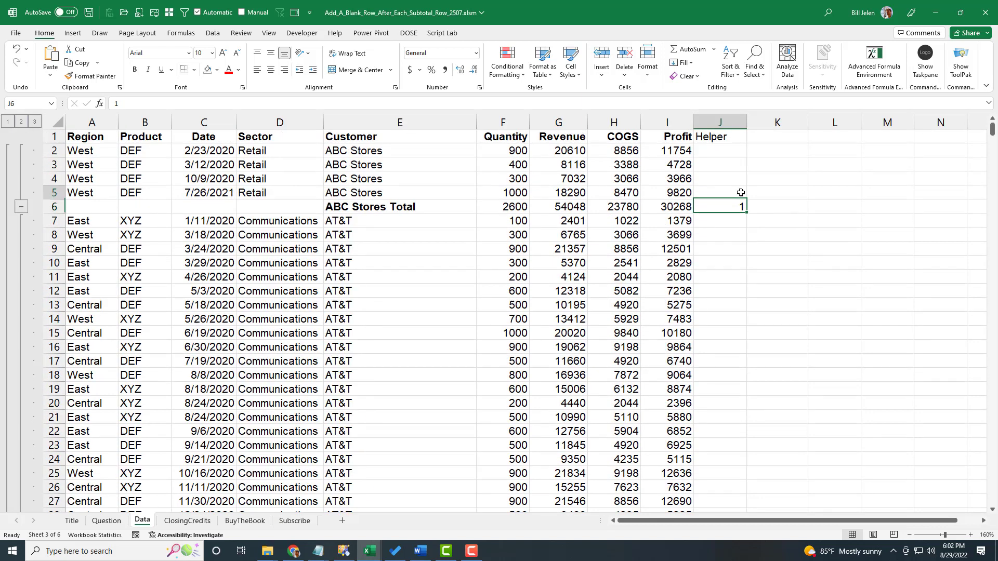
{"action": "left_click", "coordinate": [719, 193]}
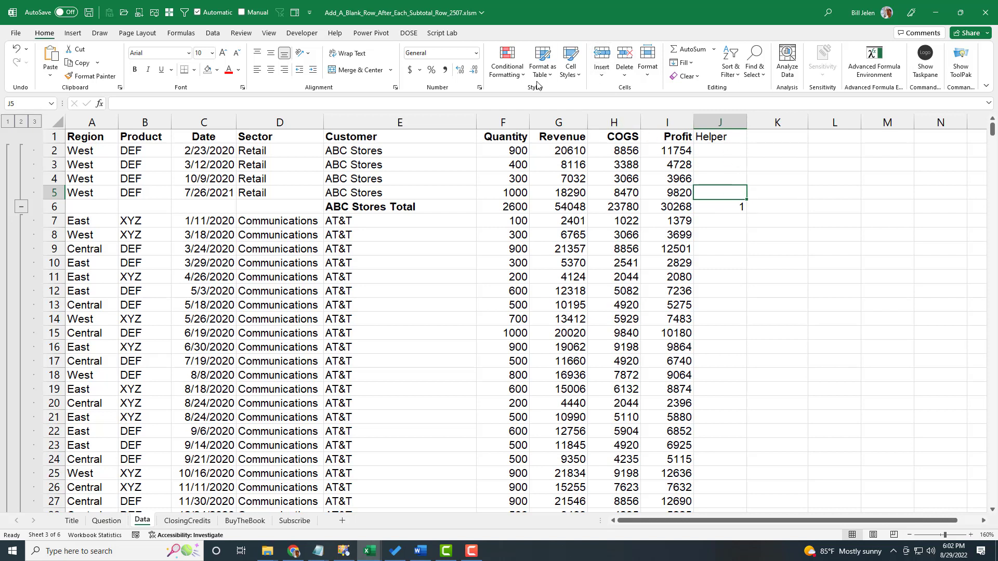
{"action": "left_click", "coordinate": [600, 58]}
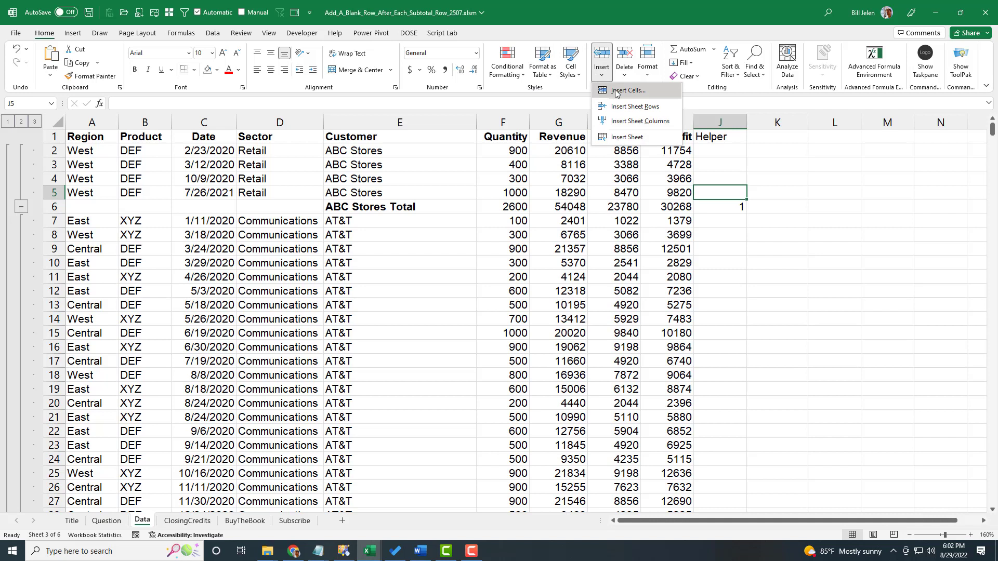
{"action": "left_click", "coordinate": [626, 89]}
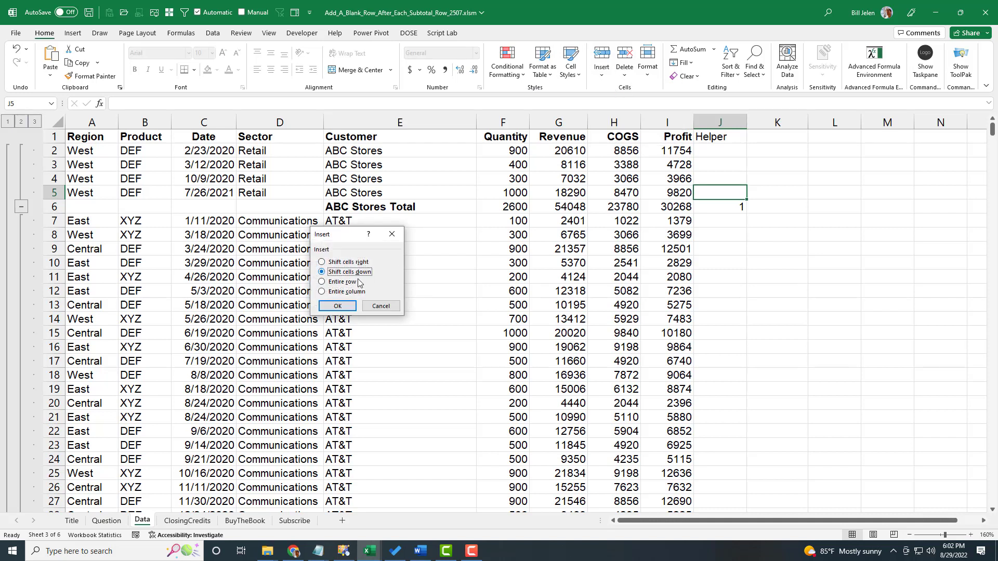
{"action": "left_click", "coordinate": [337, 306]}
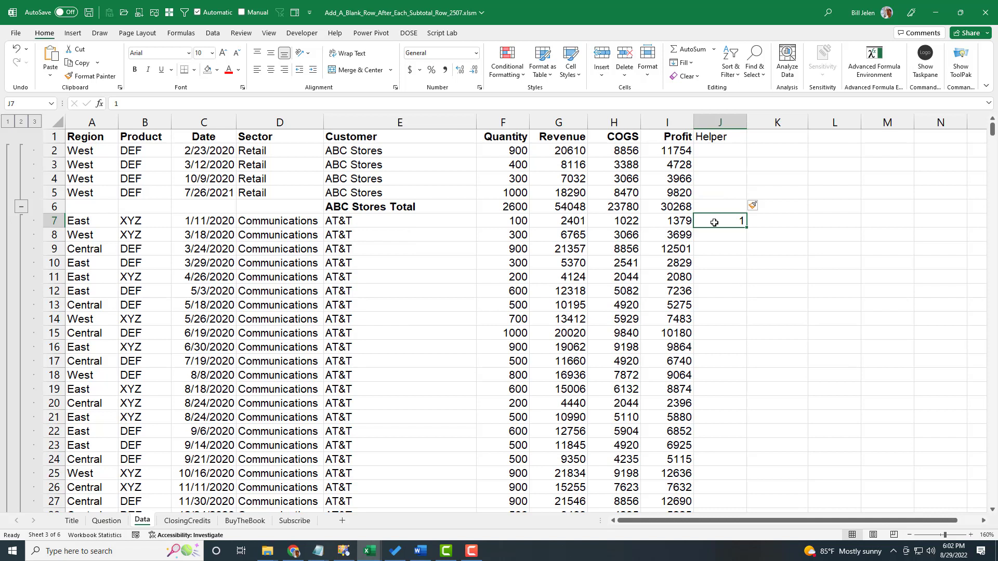
{"action": "left_click", "coordinate": [719, 178]}
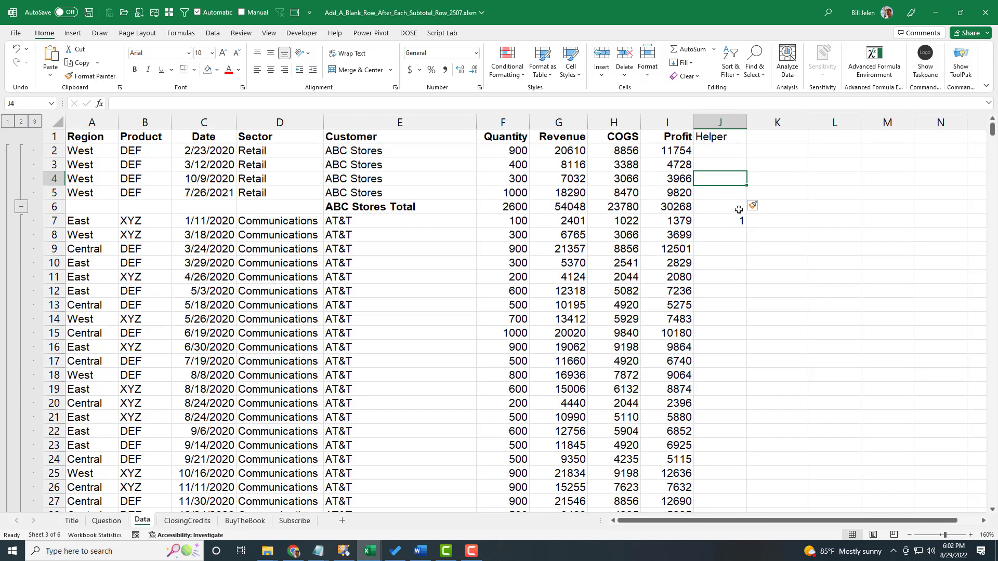
- Select the numeric constants in column J so only the Helper 1s are highlighted
{"action": "left_click", "coordinate": [719, 122]}
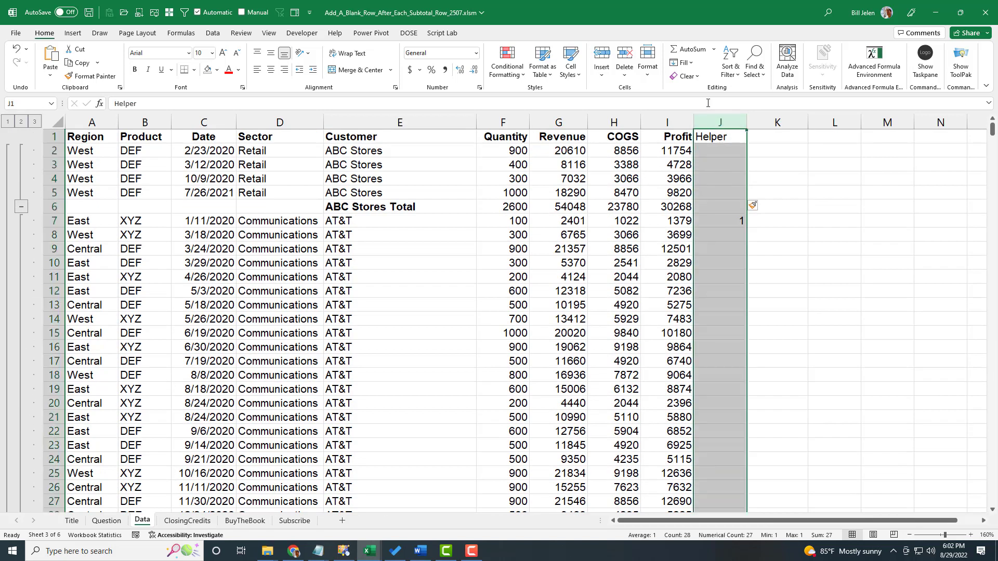
{"action": "left_click", "coordinate": [754, 60]}
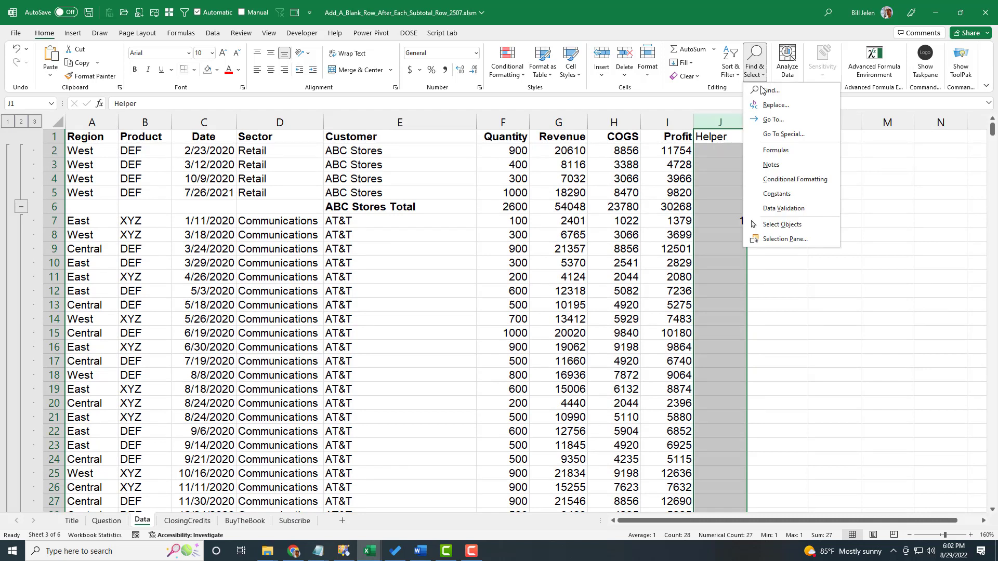
{"action": "left_click", "coordinate": [784, 134]}
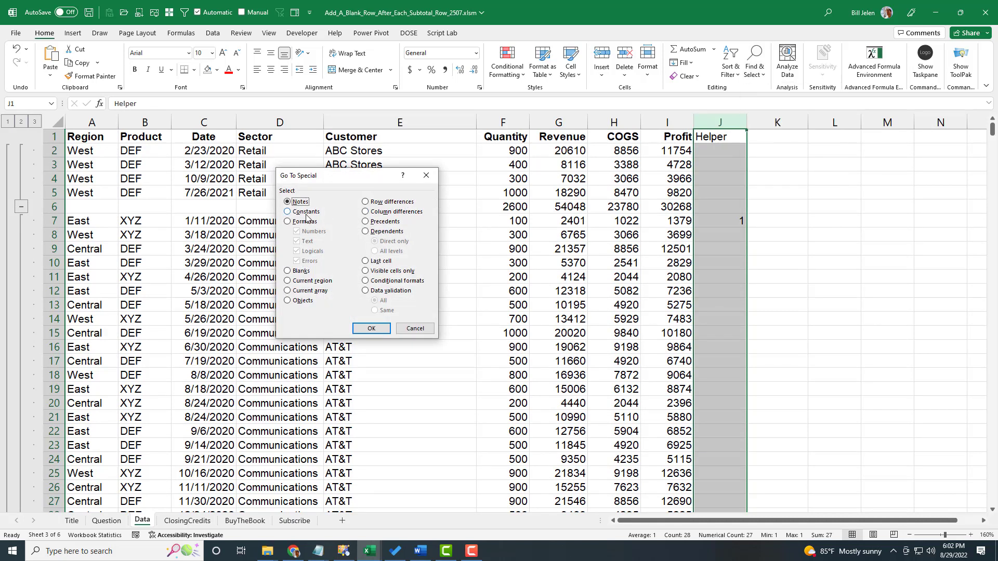
{"action": "left_click", "coordinate": [288, 212]}
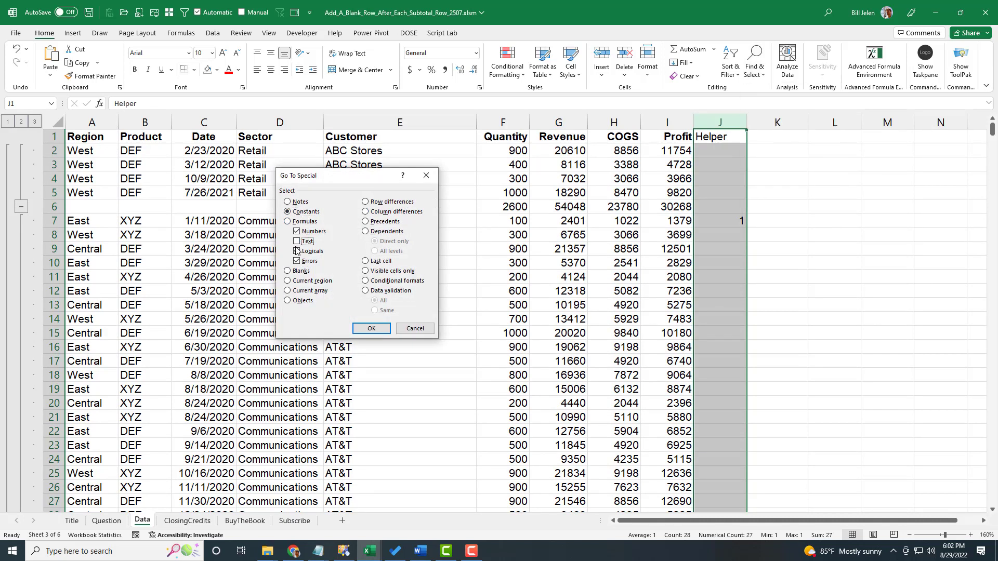
{"action": "left_click", "coordinate": [296, 250]}
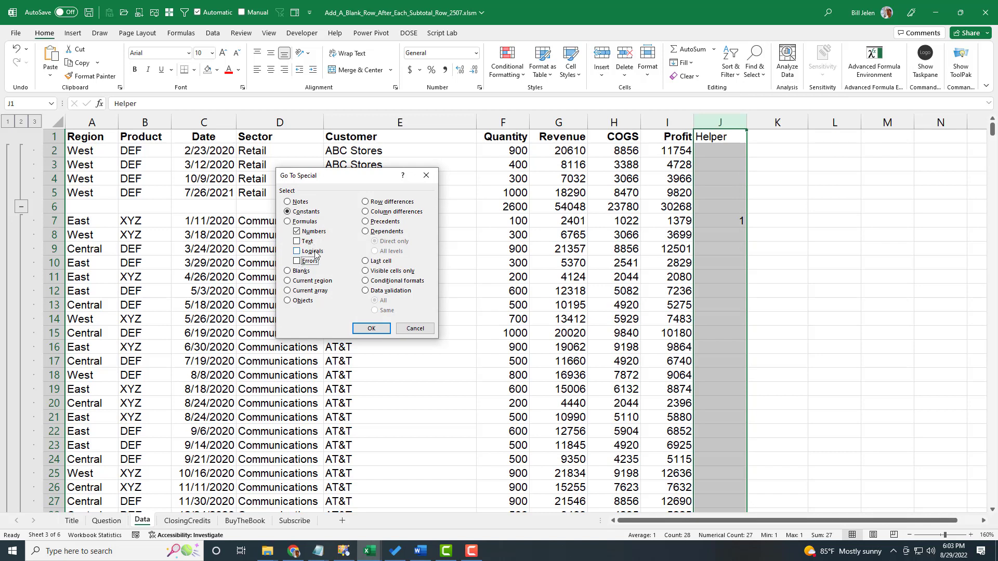
{"action": "left_click", "coordinate": [371, 329]}
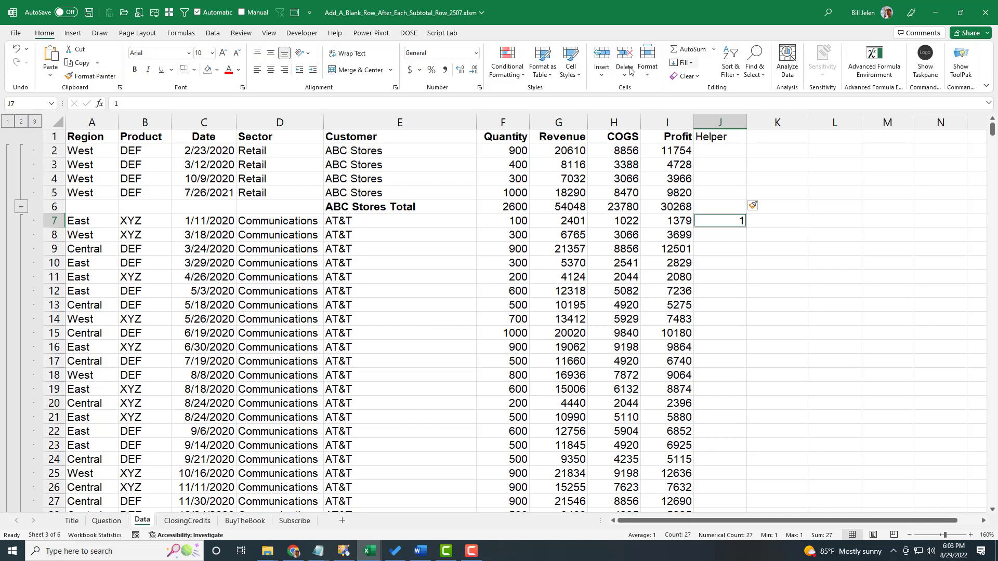
- Insert a sheet row at every selected 1, leaving a blank row under each customer subtotal
{"action": "left_click", "coordinate": [600, 61]}
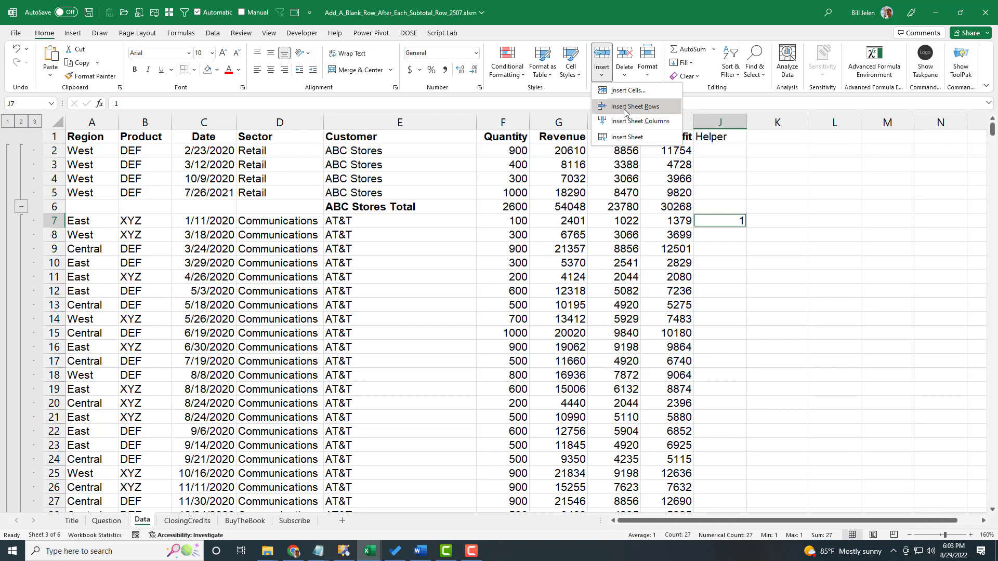
{"action": "left_click", "coordinate": [632, 106]}
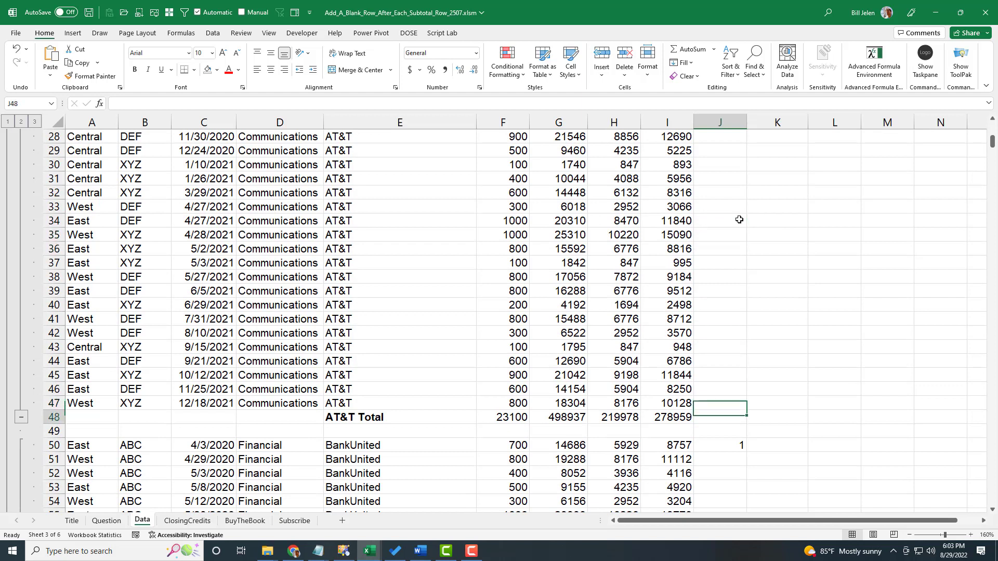
{"action": "scroll", "scroll_direction": "down", "scroll_amount": 3}
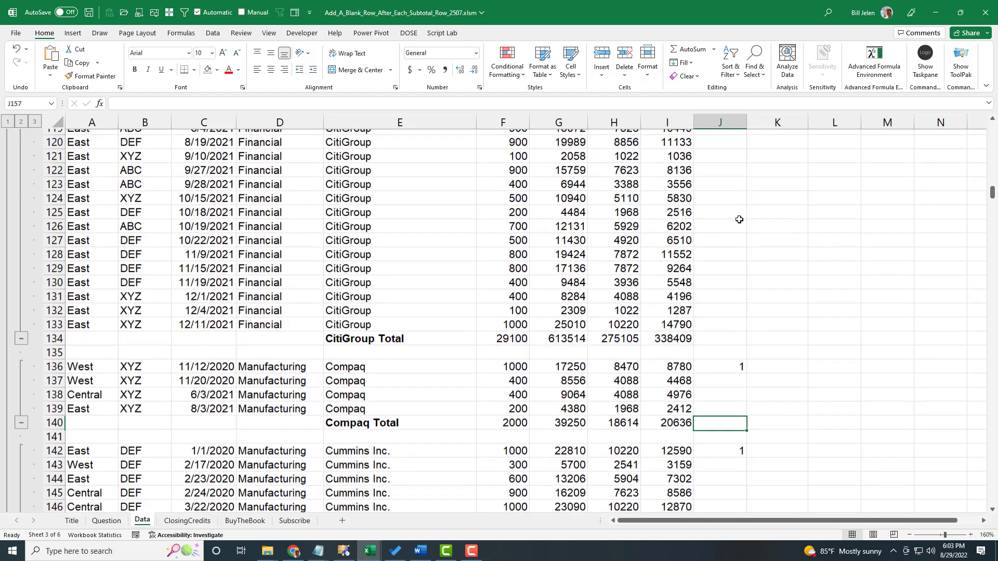
{"action": "scroll", "scroll_direction": "down", "scroll_amount": 3}
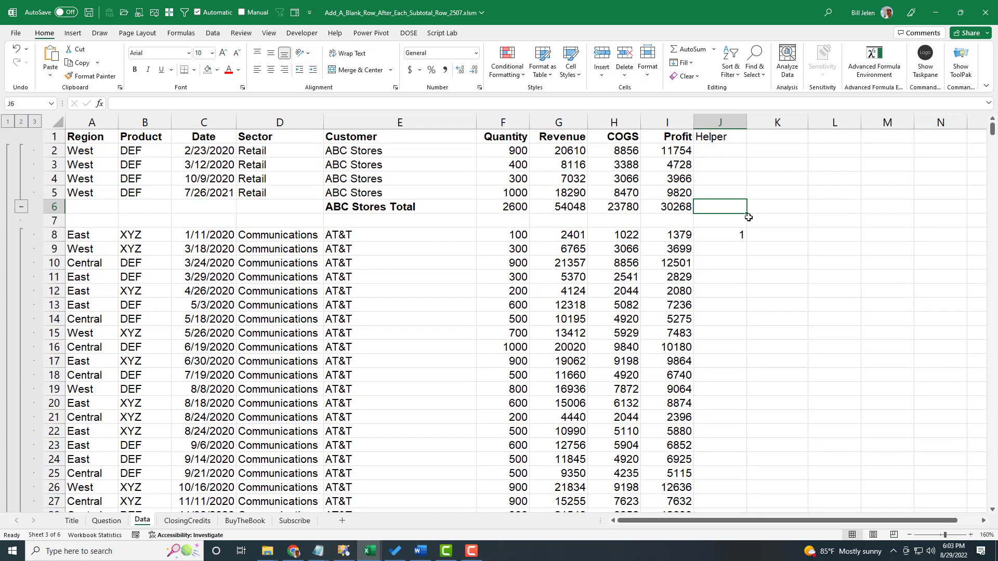
- Clear column J and select only the blank cells in the Profit range I2:I617
{"action": "left_click", "coordinate": [719, 122]}
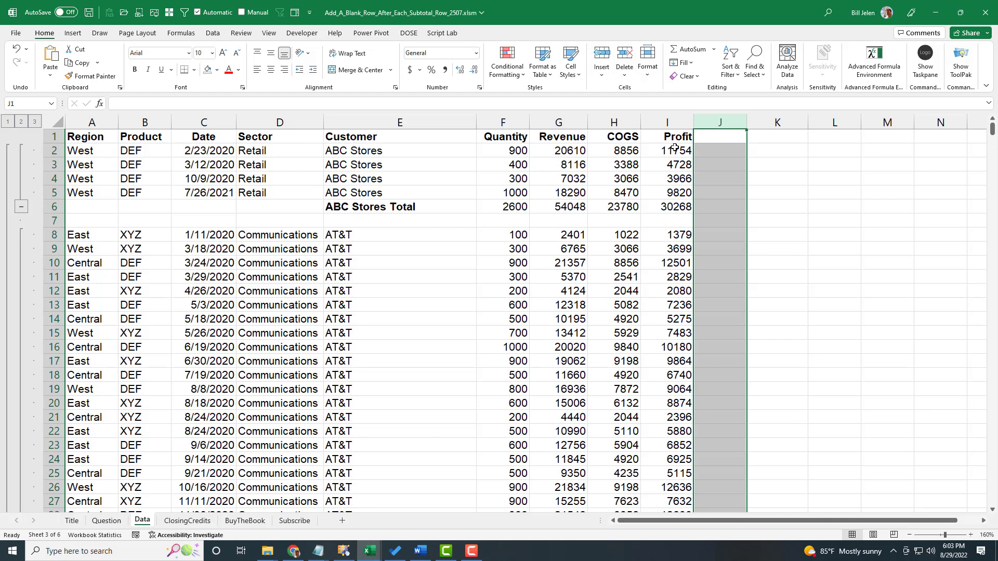
{"action": "left_click", "coordinate": [667, 221]}
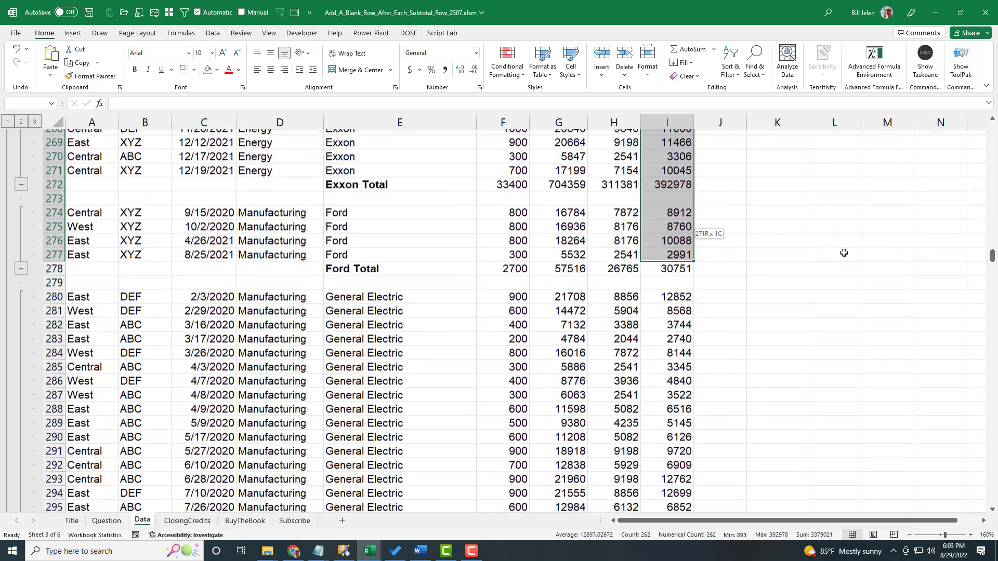
{"action": "scroll", "scroll_direction": "down", "scroll_amount": 3}
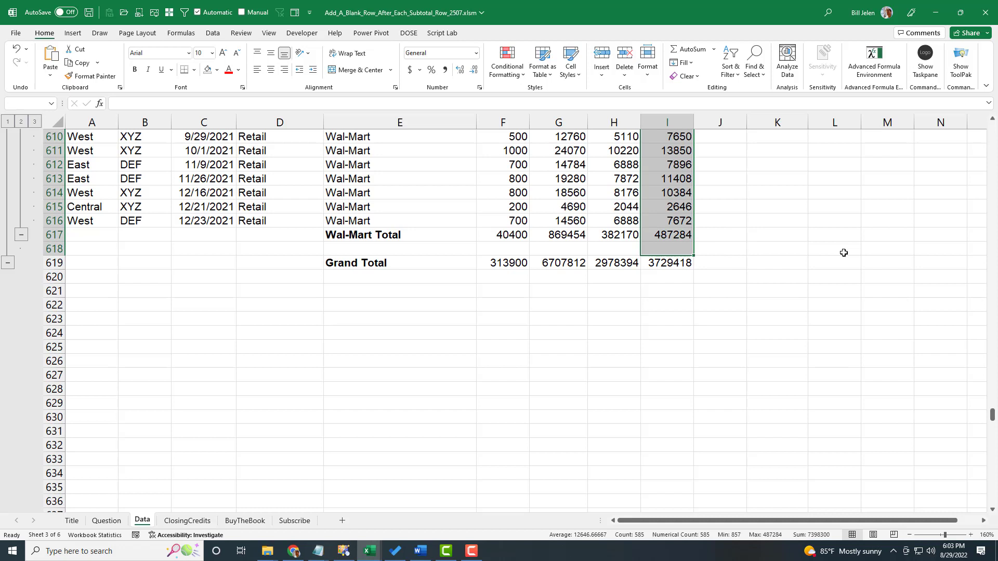
{"action": "mouse_move", "coordinate": [677, 77]}
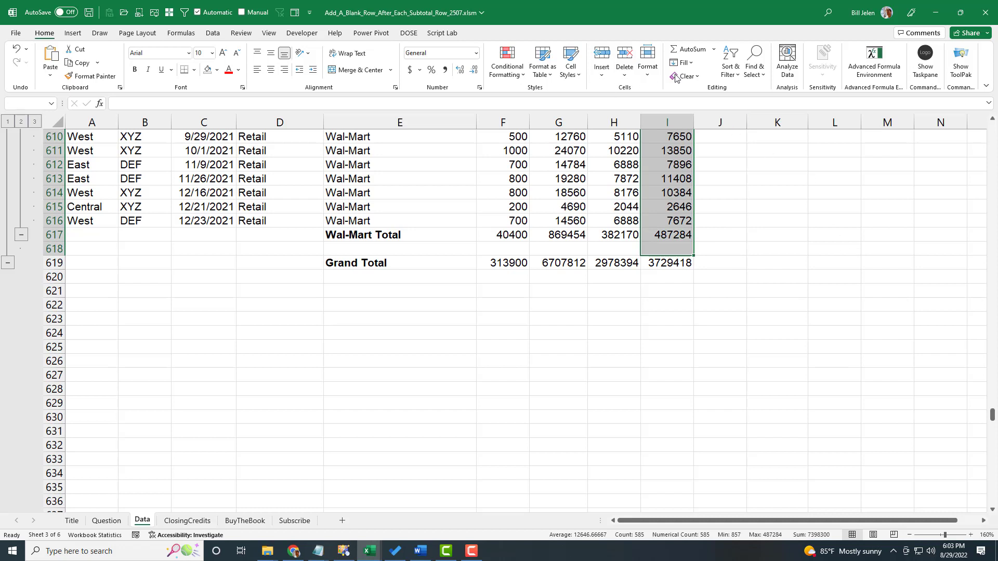
{"action": "scroll", "scroll_direction": "up", "scroll_amount": 3}
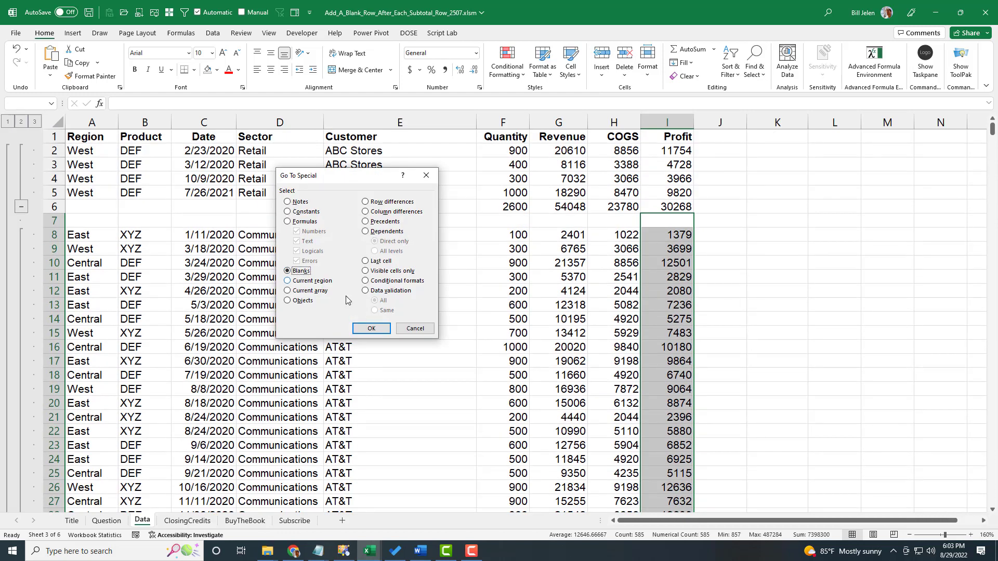
{"action": "left_click", "coordinate": [370, 329]}
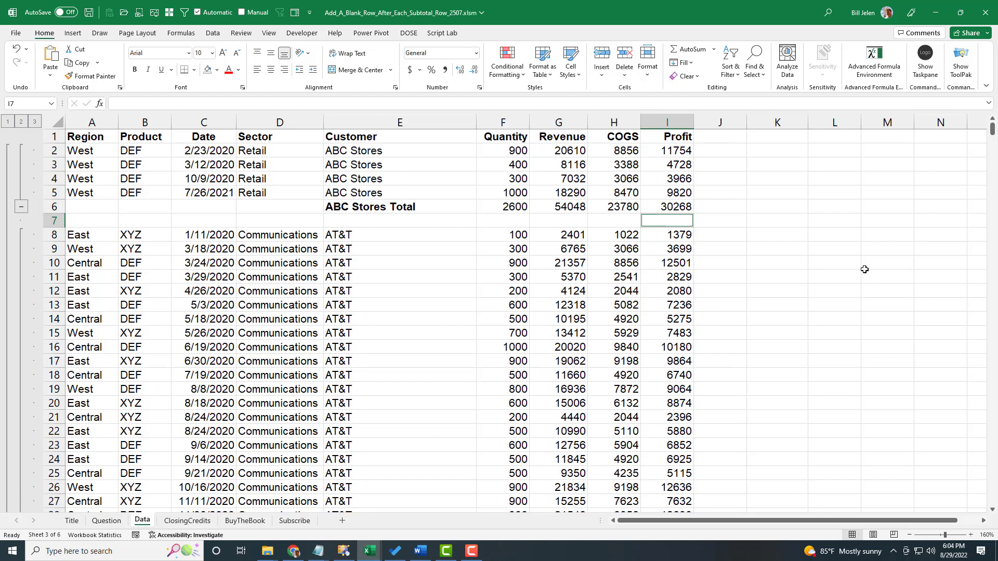
- Fill every blank Profit cell with =I6/G6 via Ctrl+Enter, giving margins like 56.0% for ABC Stores
{"action": "type", "text": "=I6"}
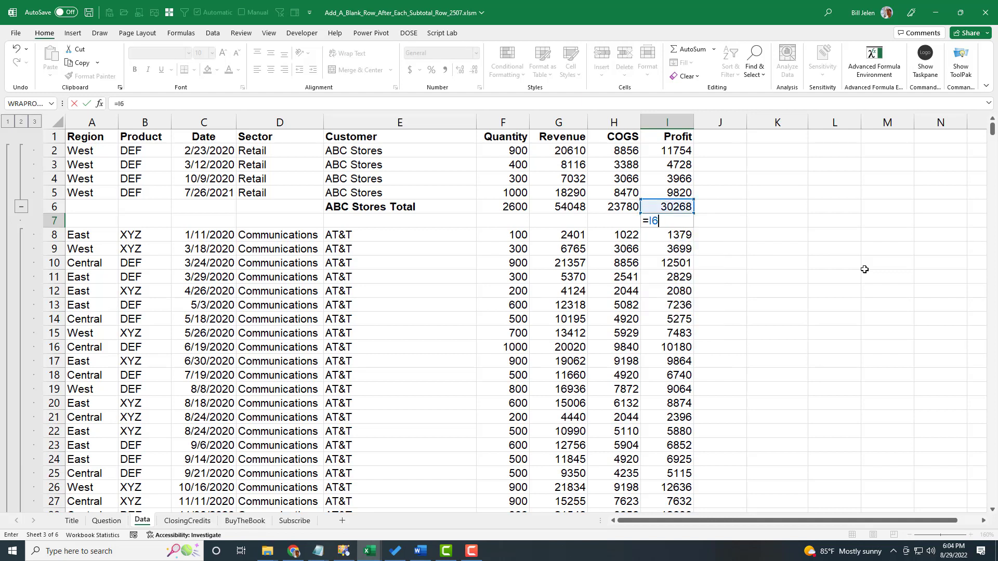
{"action": "type", "text": "/G6"}
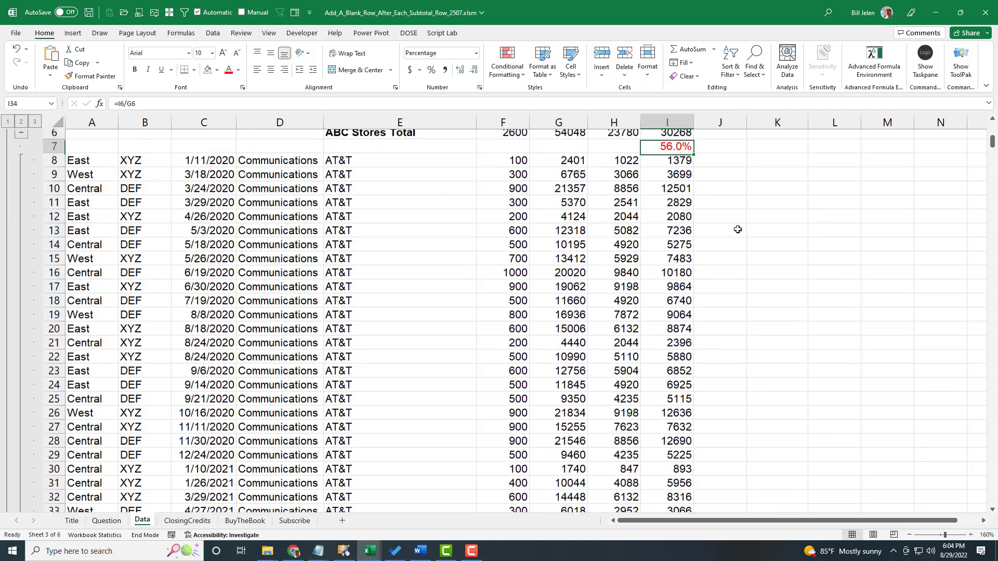
{"action": "scroll", "scroll_direction": "down", "scroll_amount": 3}
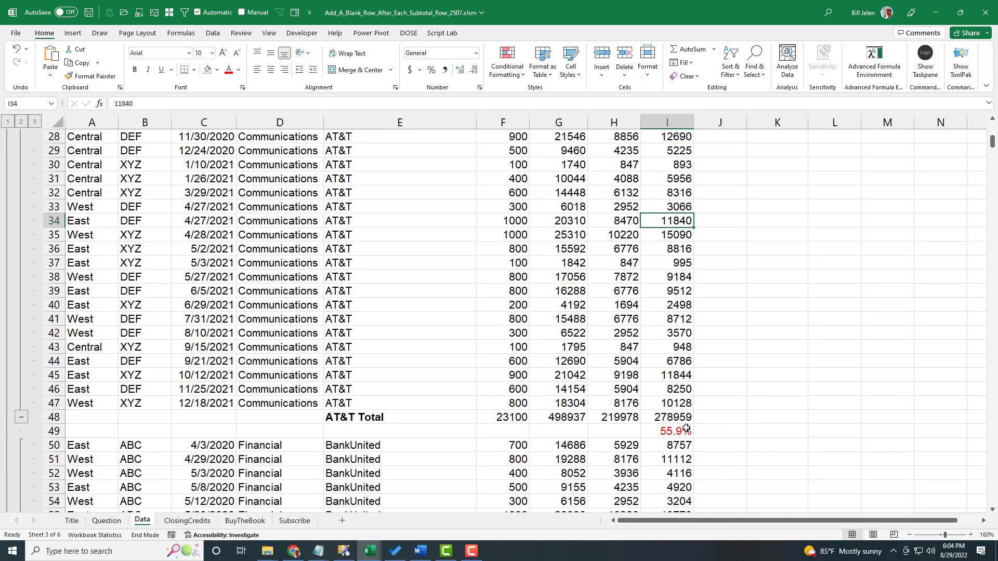
{"action": "scroll", "scroll_direction": "down", "scroll_amount": 3}
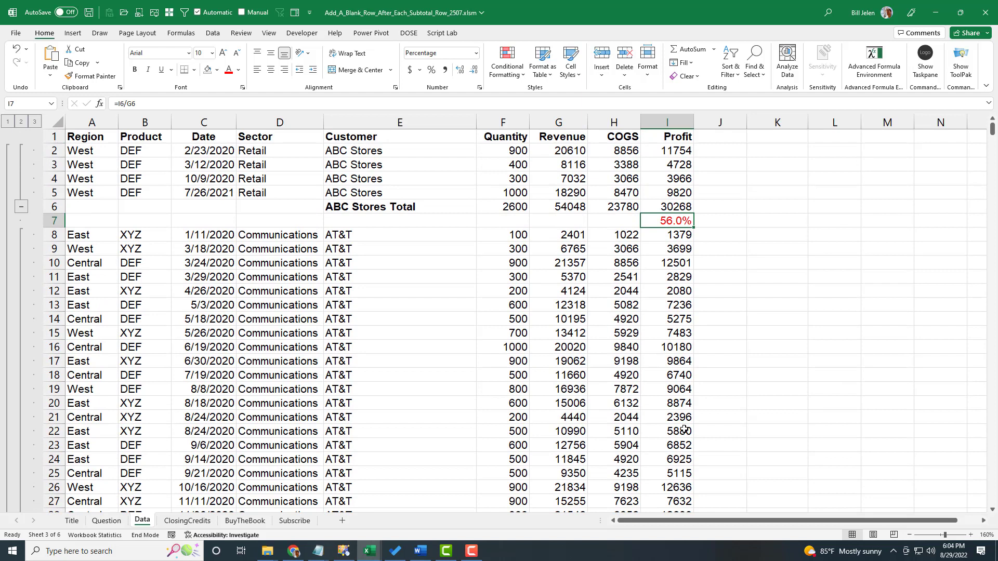
{"action": "mouse_move", "coordinate": [677, 394]}
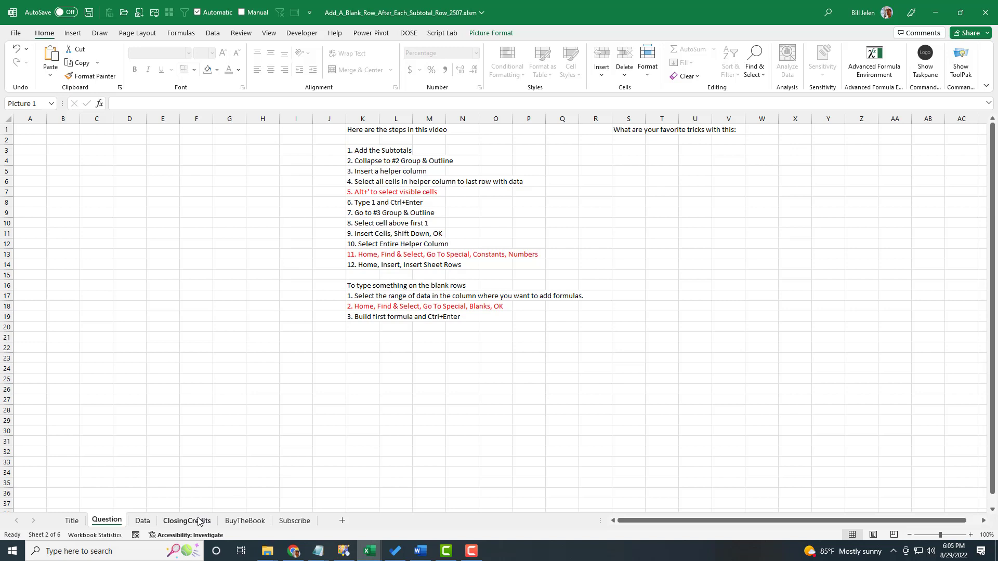
- Move past the Question sheet to the ClosingCredits sheet of the workbook
{"action": "left_click", "coordinate": [186, 520]}
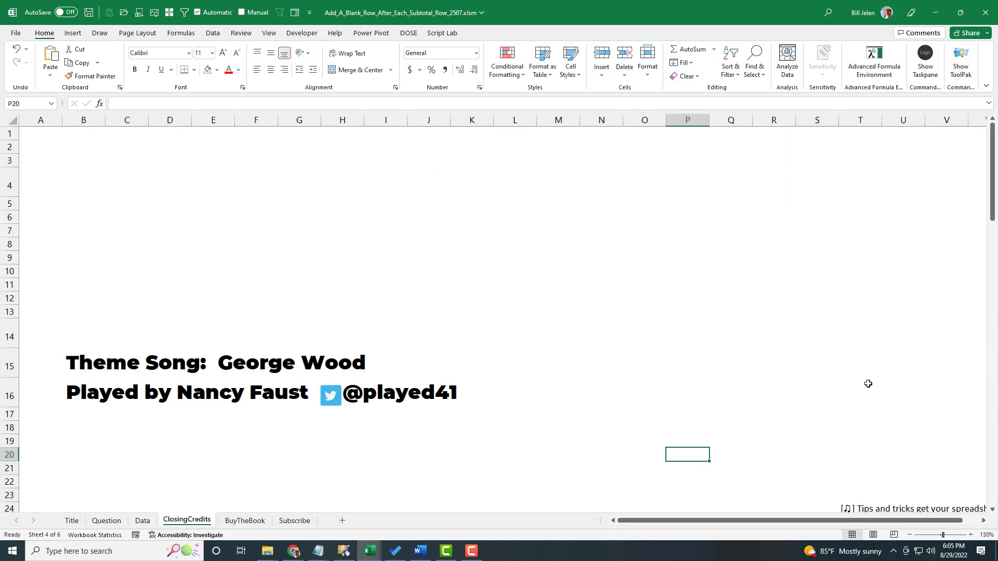